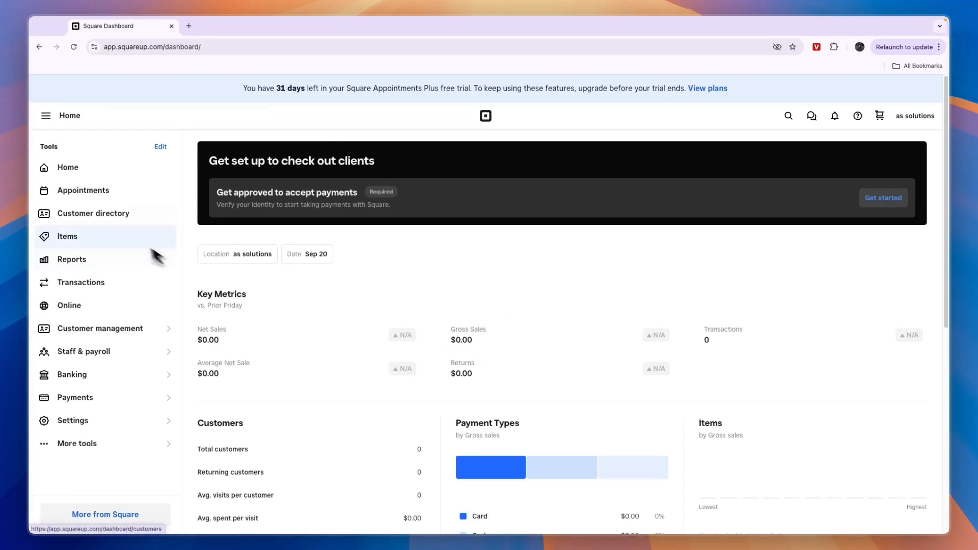
Go to Appointments > Online Booking > Channels and scroll to the booking channel options.
click(83, 191)
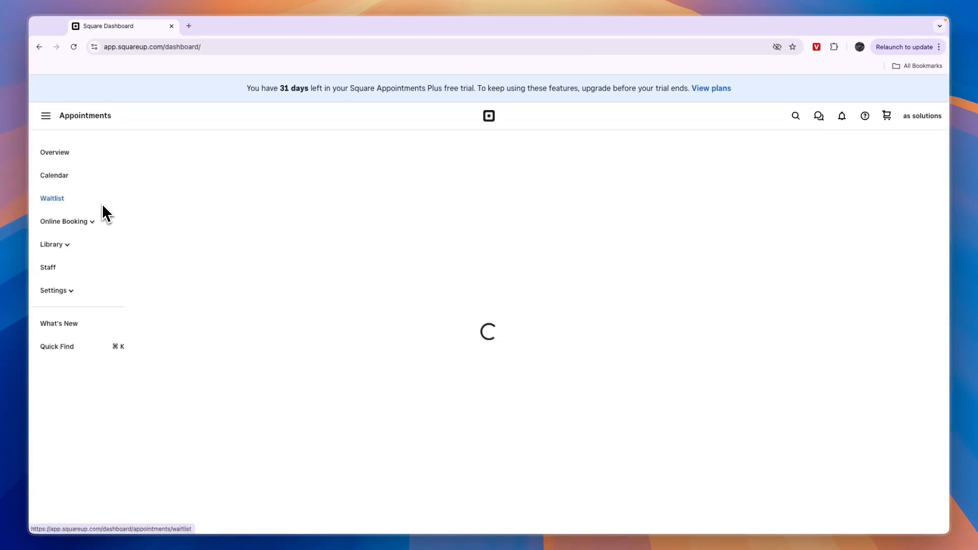
click(55, 152)
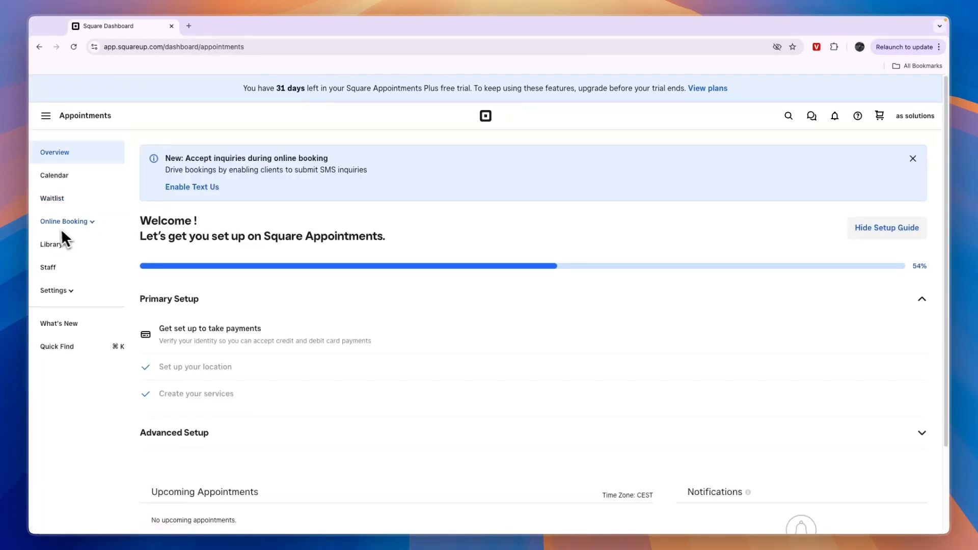
click(64, 222)
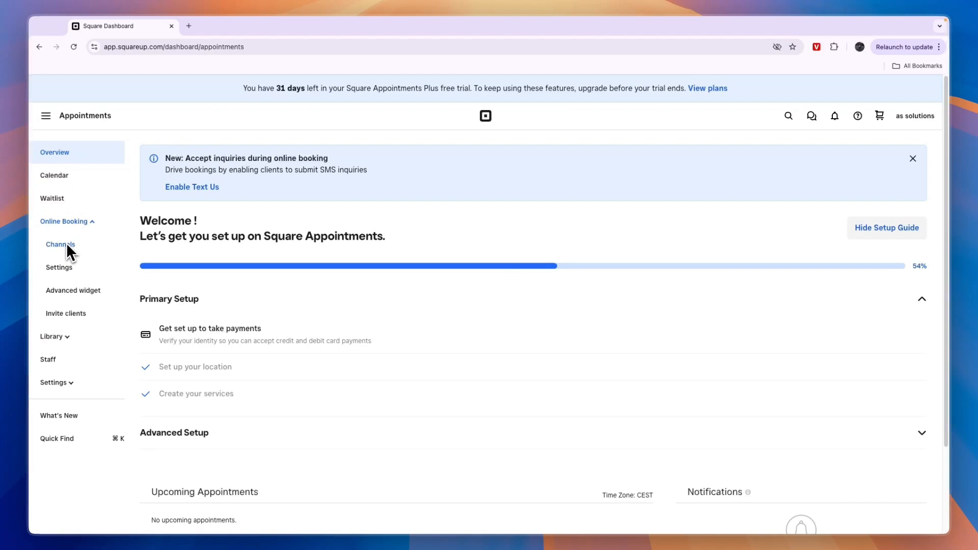
click(60, 244)
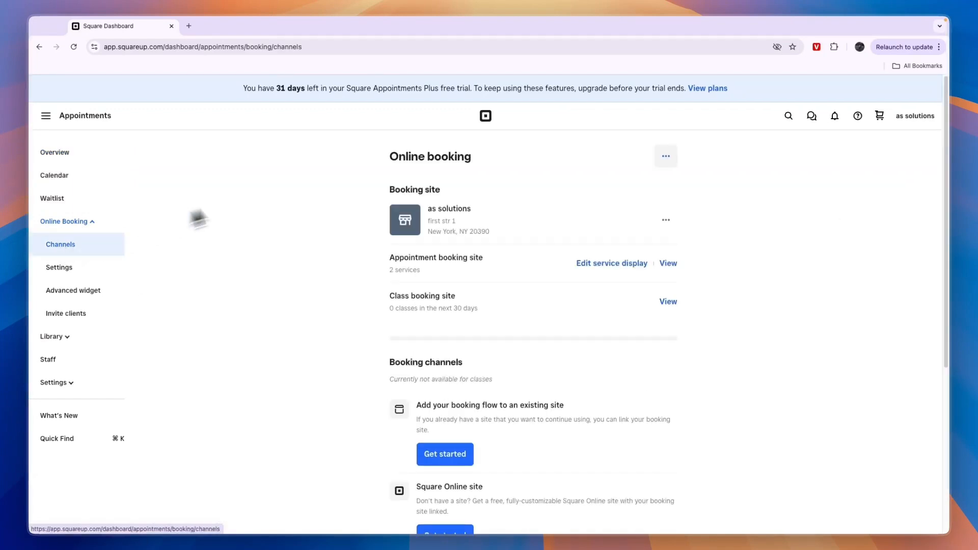
scroll(down, 3)
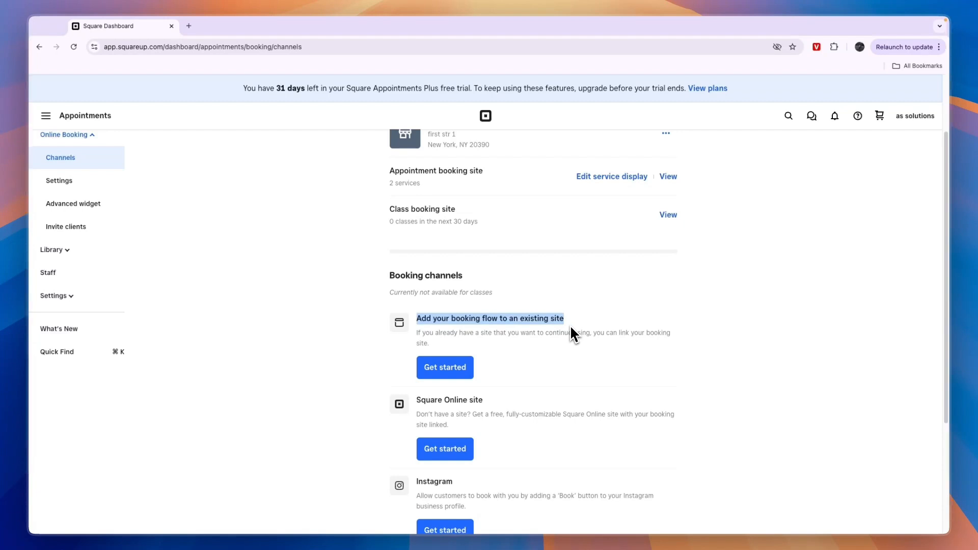
Start 'Add your booking flow to an existing site' and open the booking flow URL dialog.
click(444, 367)
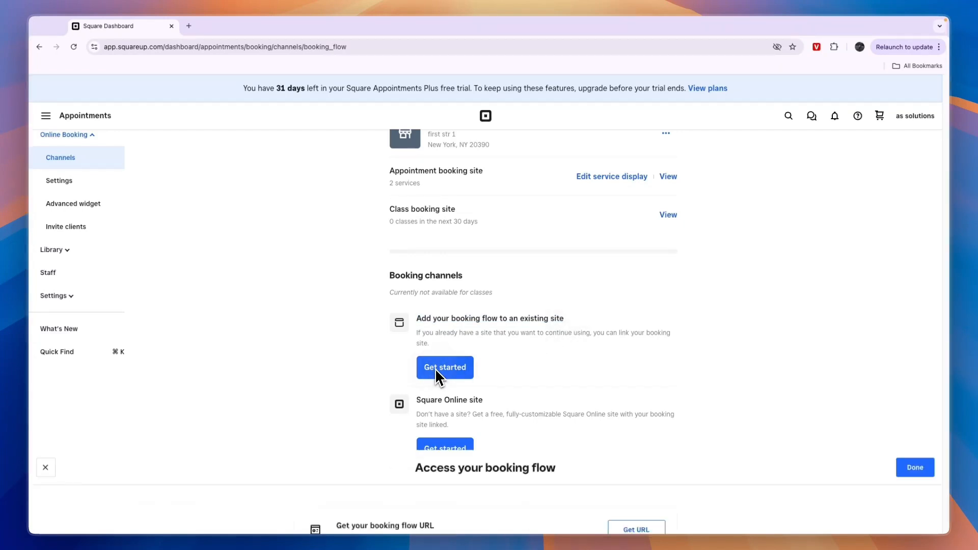
click(445, 367)
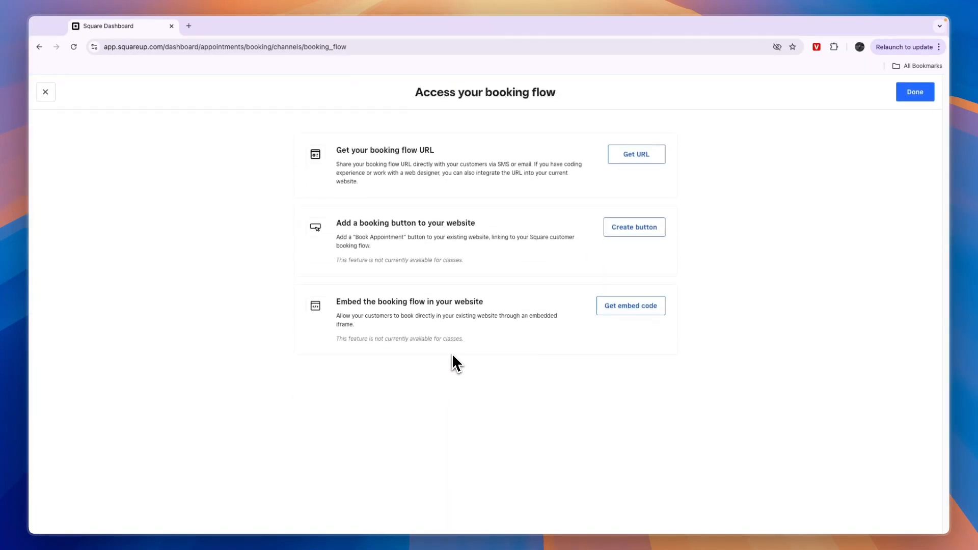
double_click(399, 302)
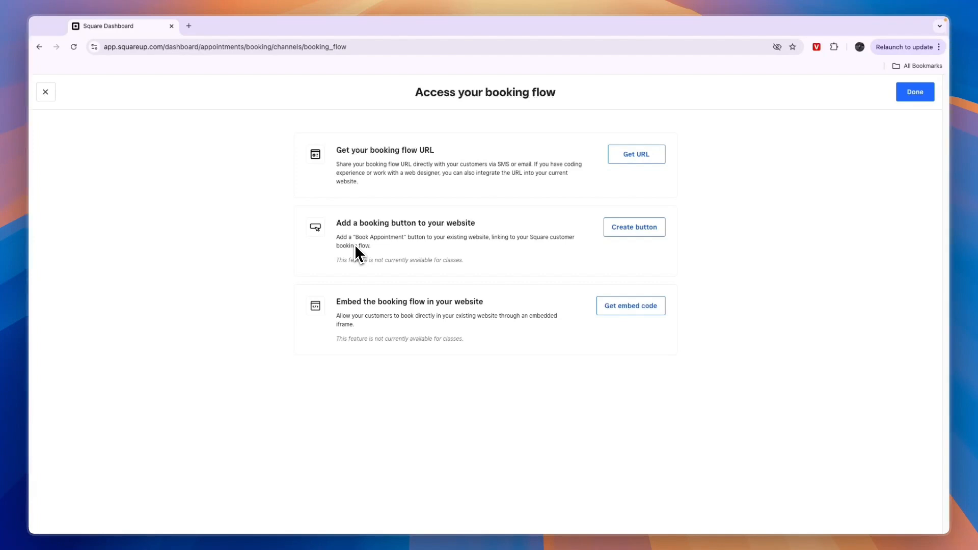
click(636, 154)
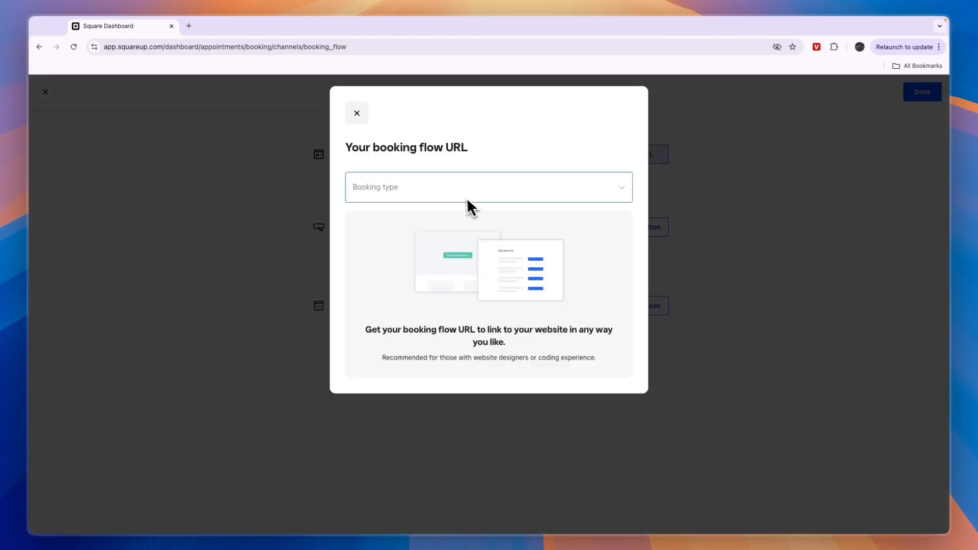
Choose Appointment booking, preview its booking URL in a new tab, then return to create a button.
click(488, 187)
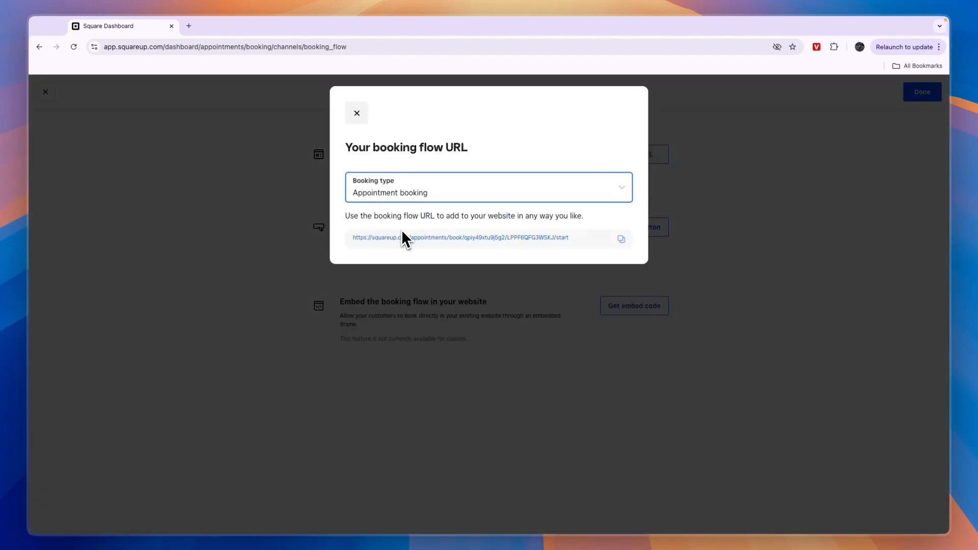
click(418, 238)
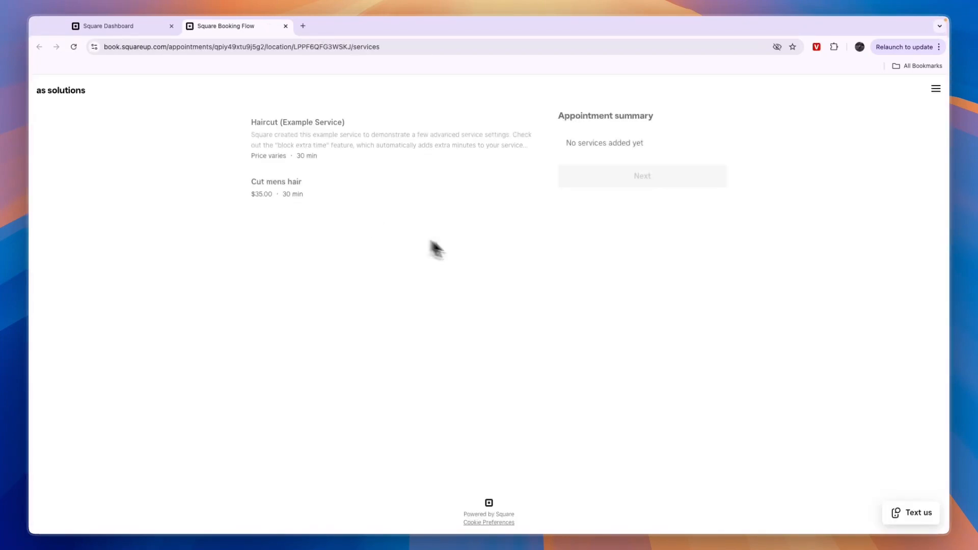
click(276, 182)
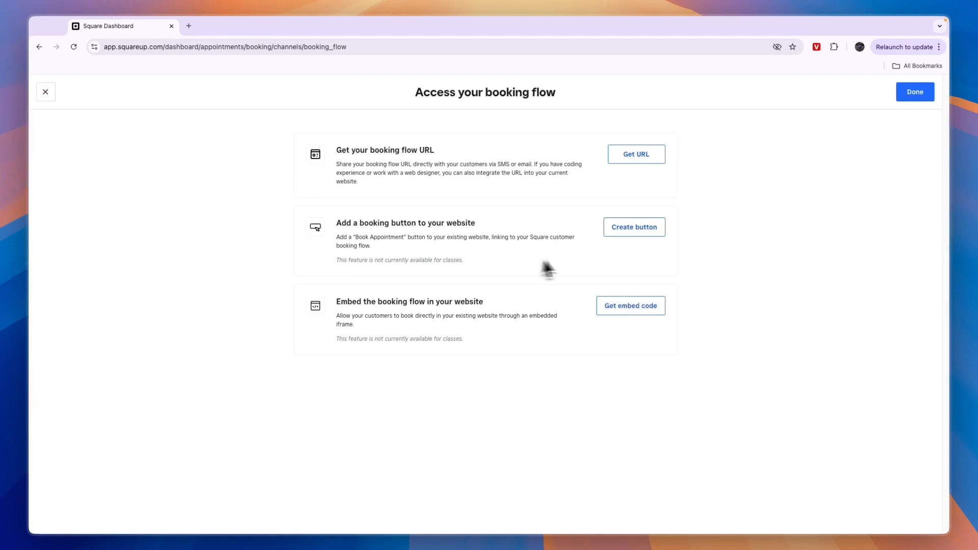
click(634, 226)
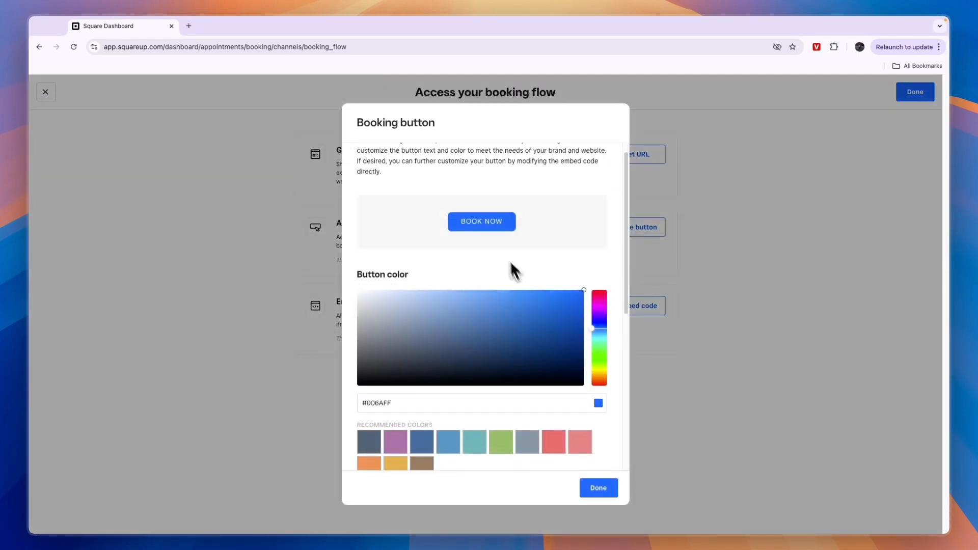
Recolor the Book Now button to the recommended red and select its button embed code.
click(511, 295)
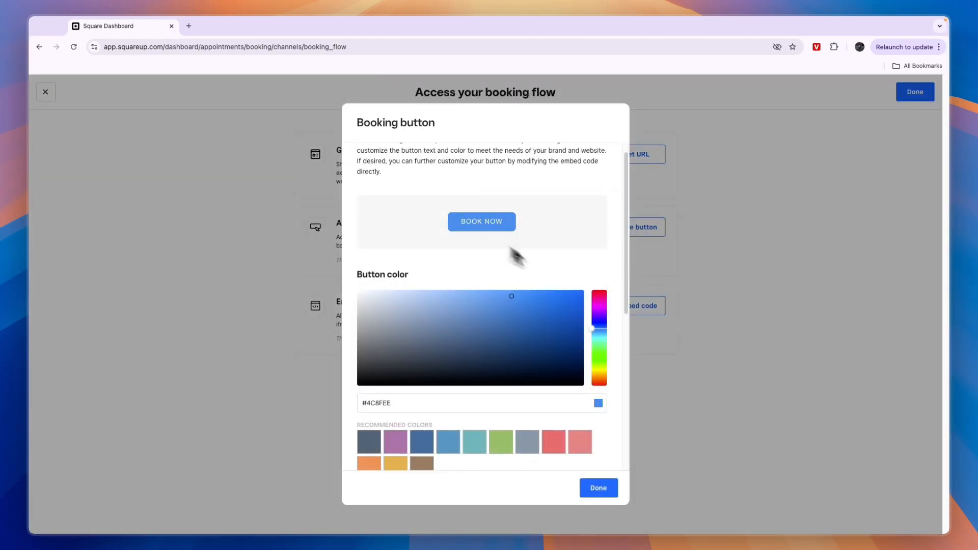
click(553, 439)
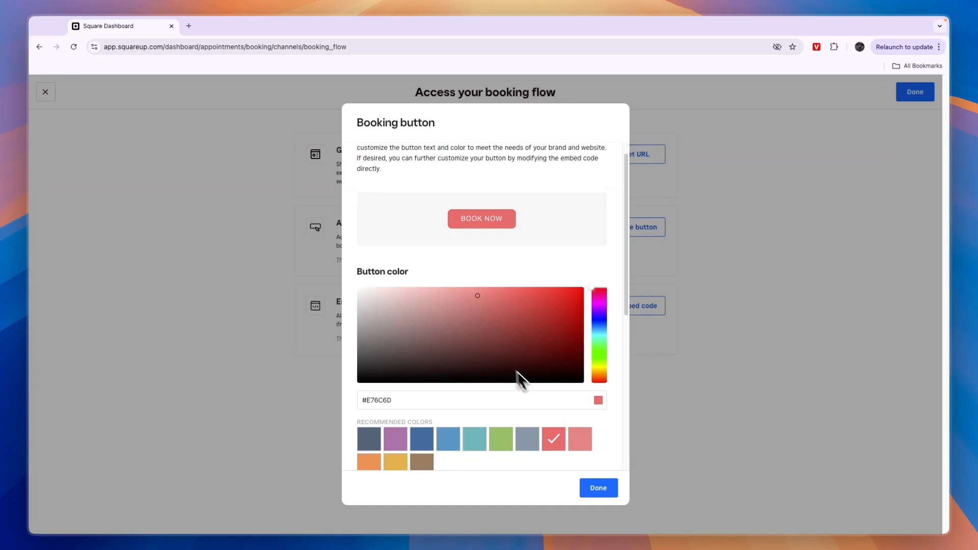
scroll(down, 3)
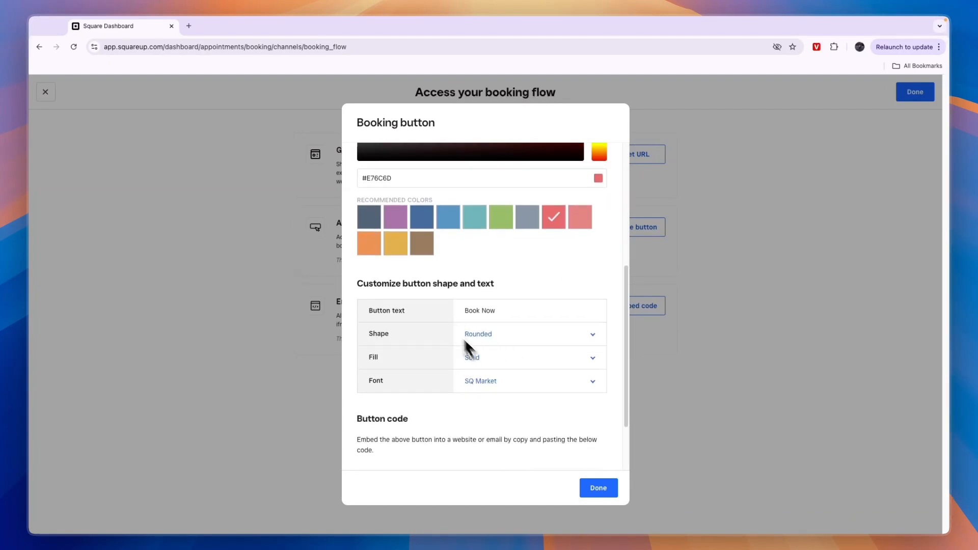
scroll(down, 3)
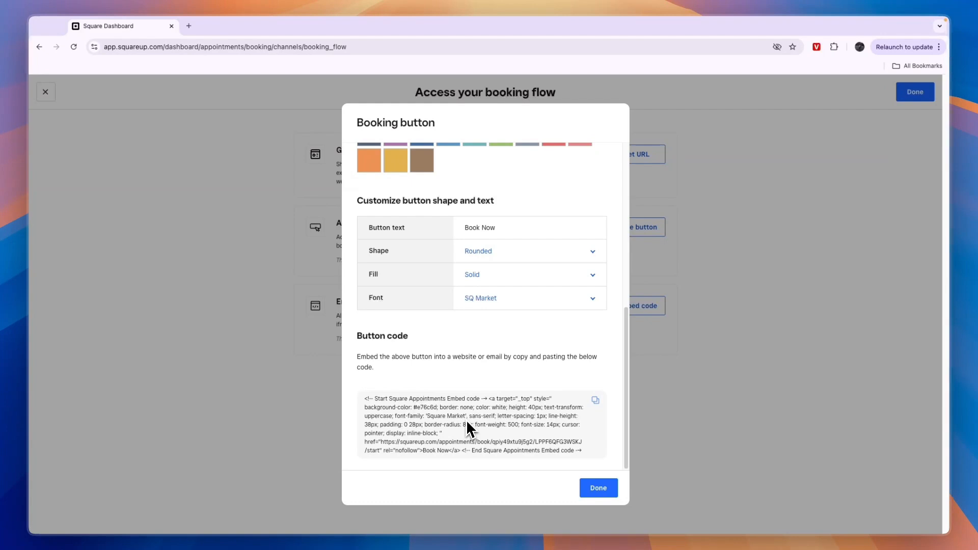
click(598, 488)
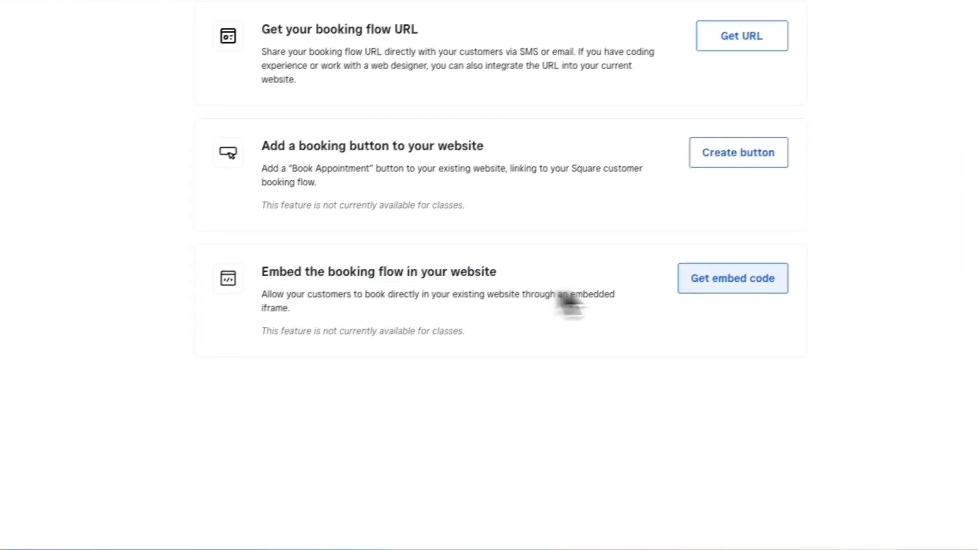
Display the embeddable booking flow HTML code, select it, and close the dialog with Done.
click(732, 278)
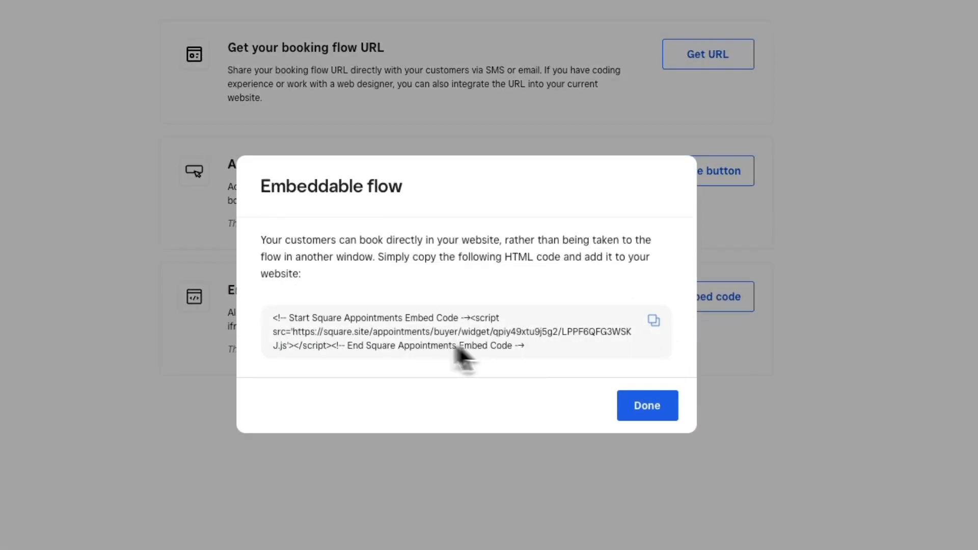
mouse_move(560, 301)
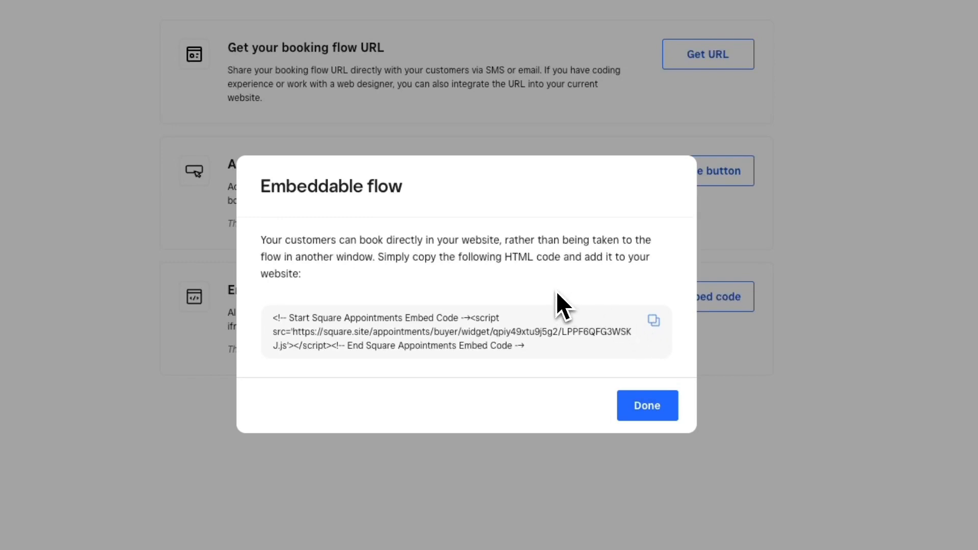
mouse_move(387, 344)
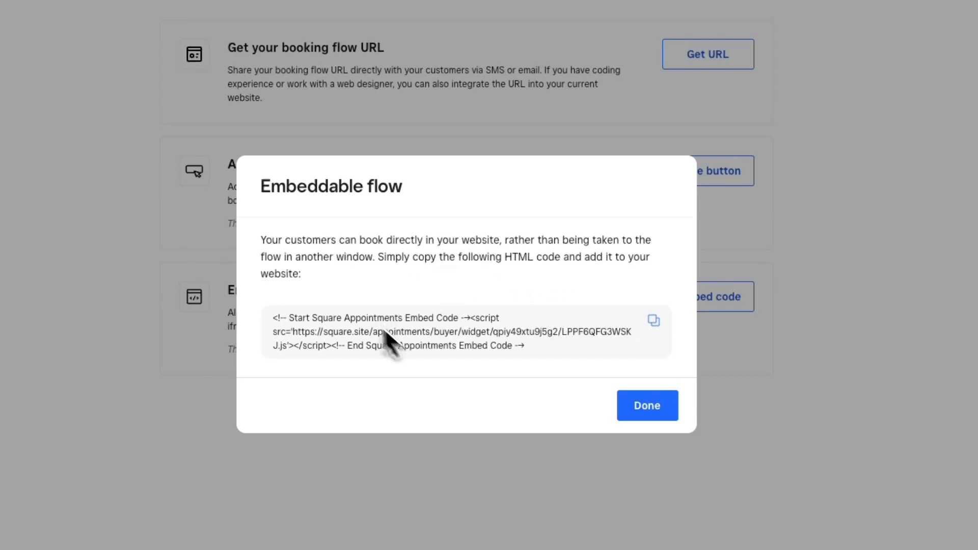
triple_click(396, 331)
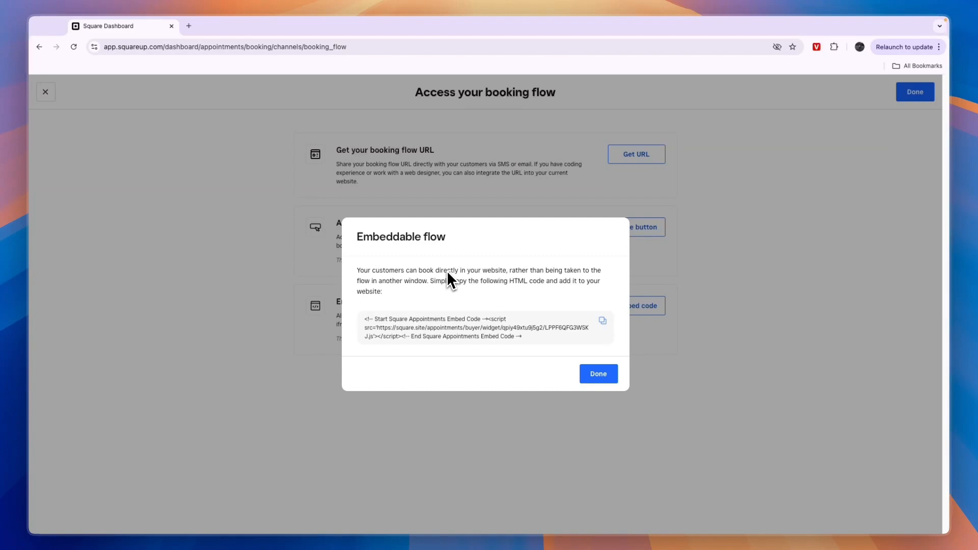
click(598, 374)
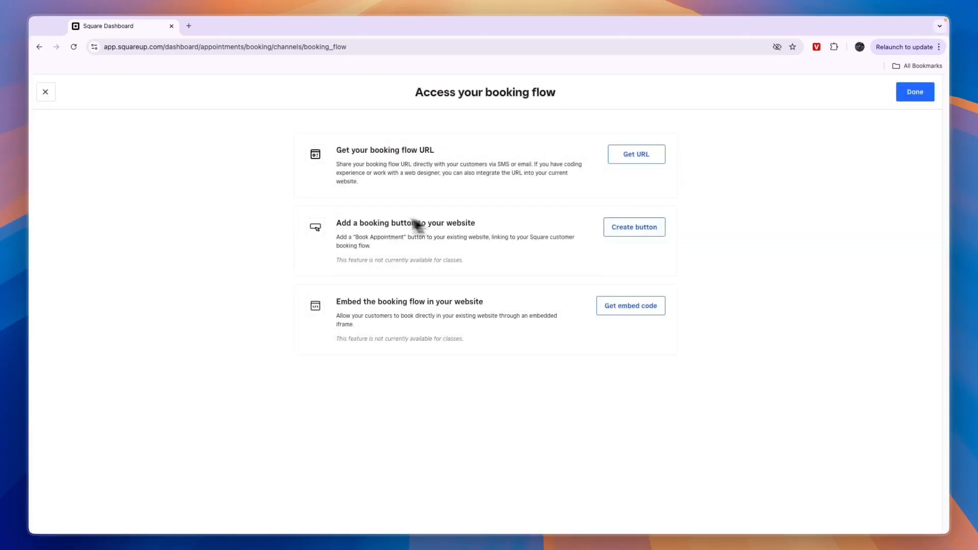
mouse_move(475, 265)
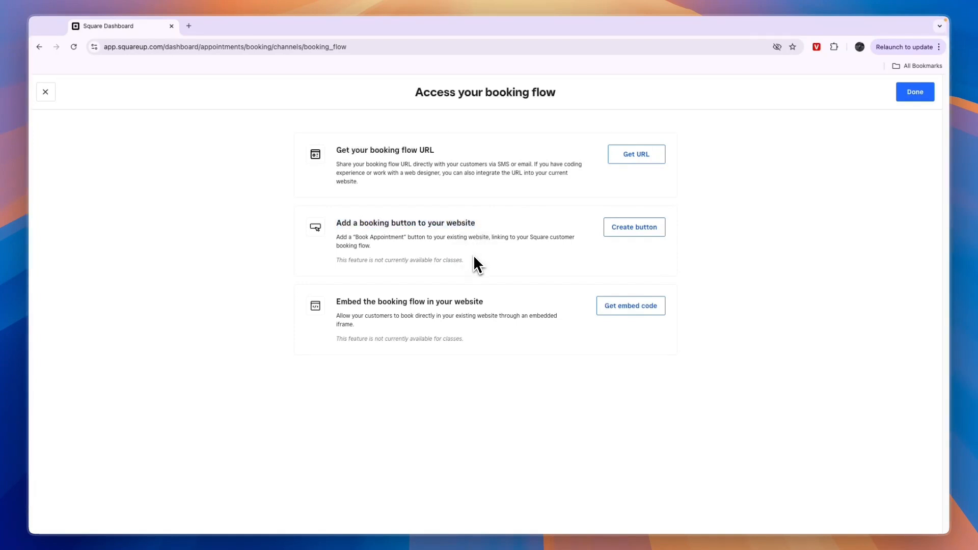